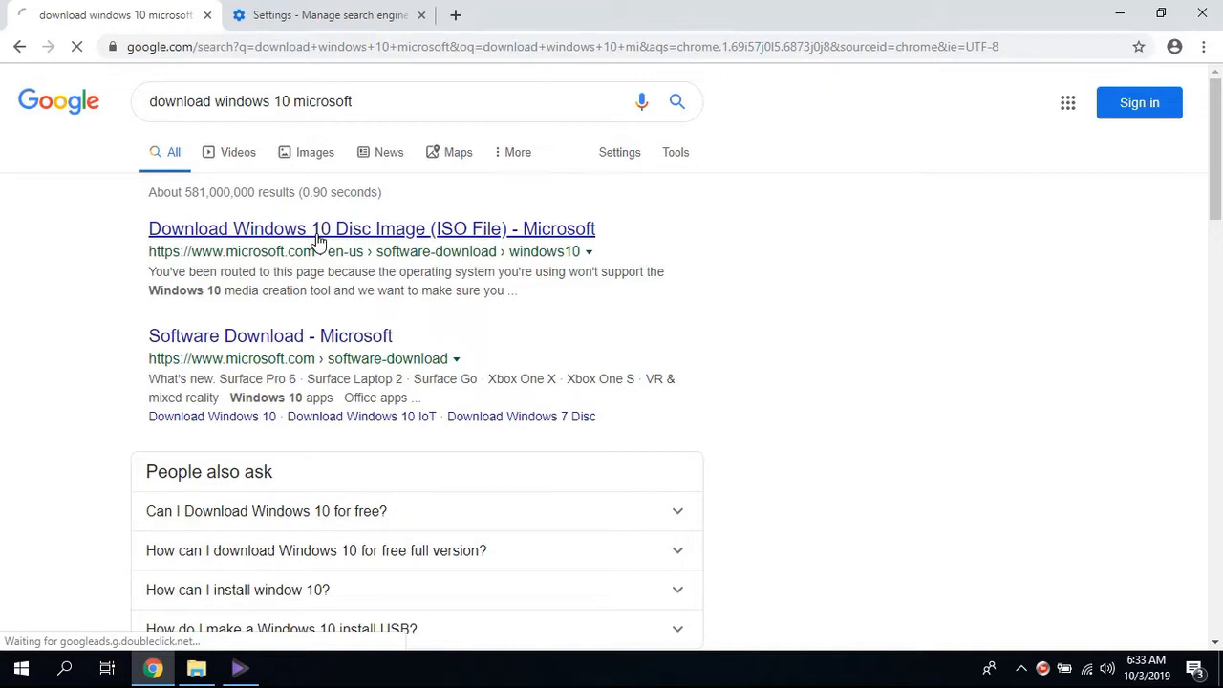
Step: Open the 'Download Windows 10 Disc Image (ISO File)' result and scroll to 'Download tool now'
left_click(371, 230)
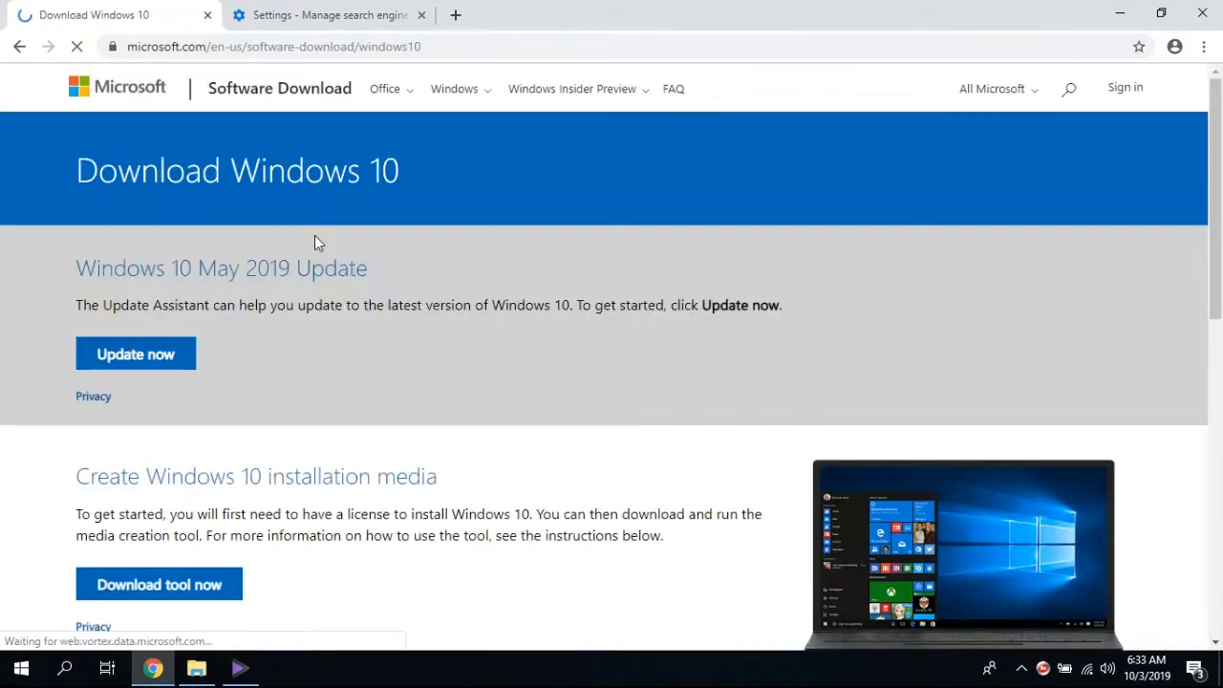
scroll("down", 3)
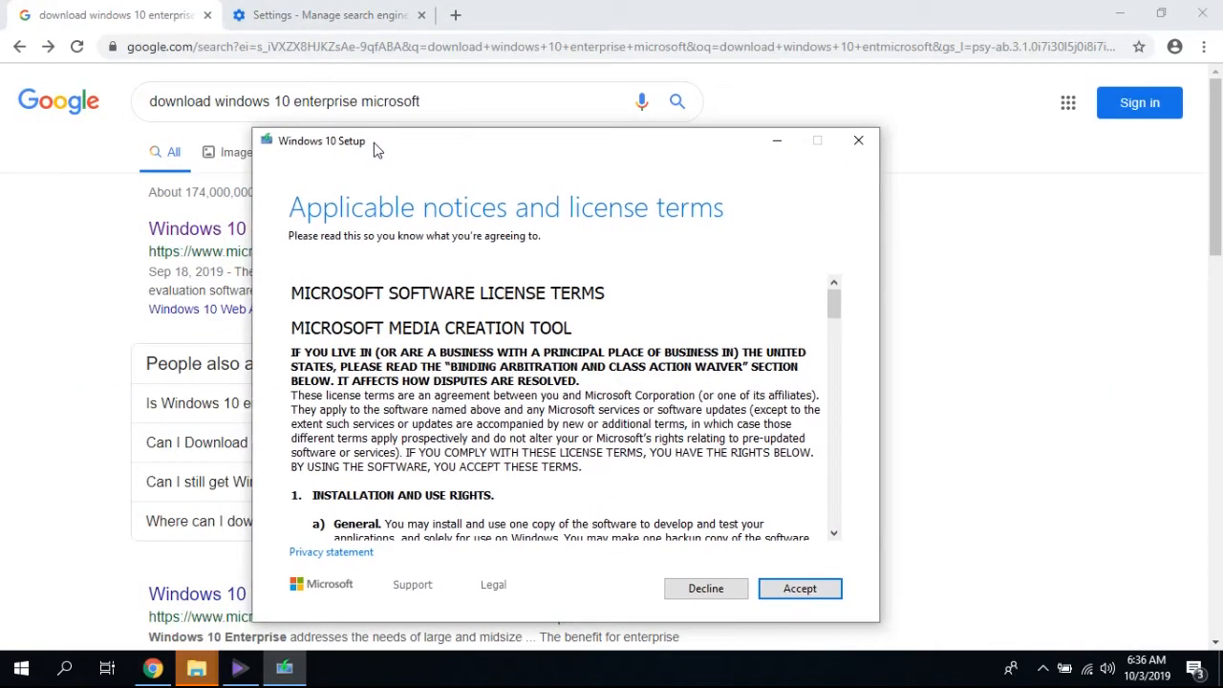
Step: Accept the license terms and choose to create installation media for another PC
left_click(799, 589)
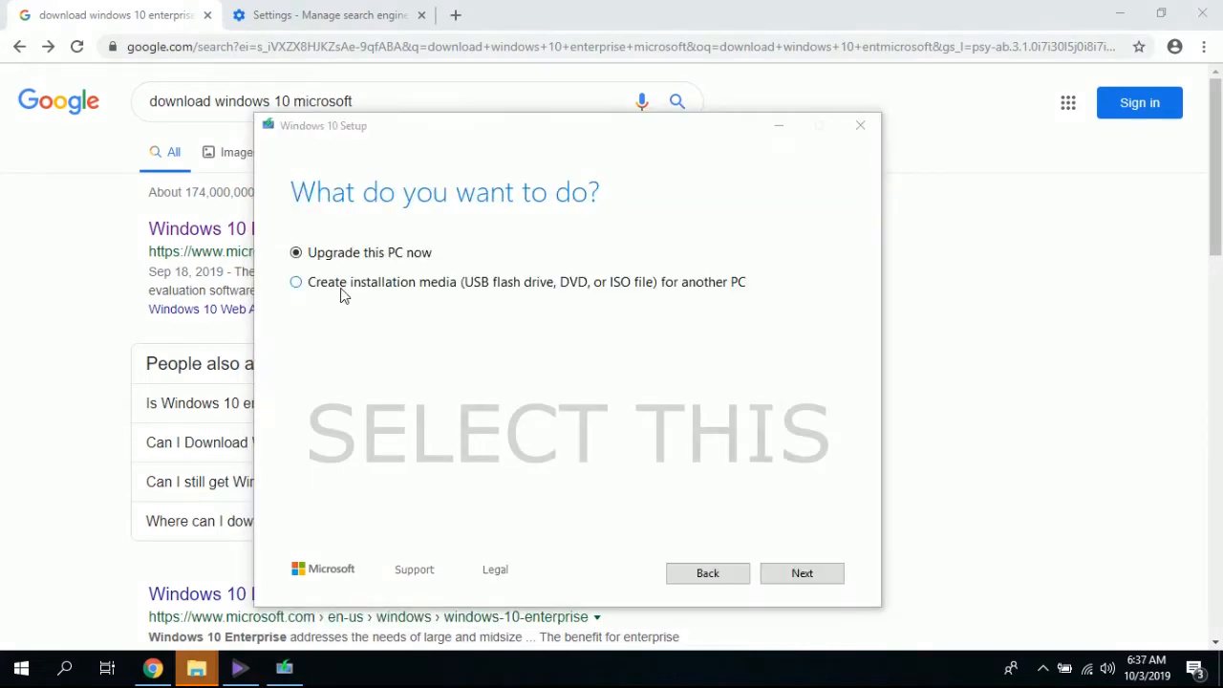
left_click(296, 281)
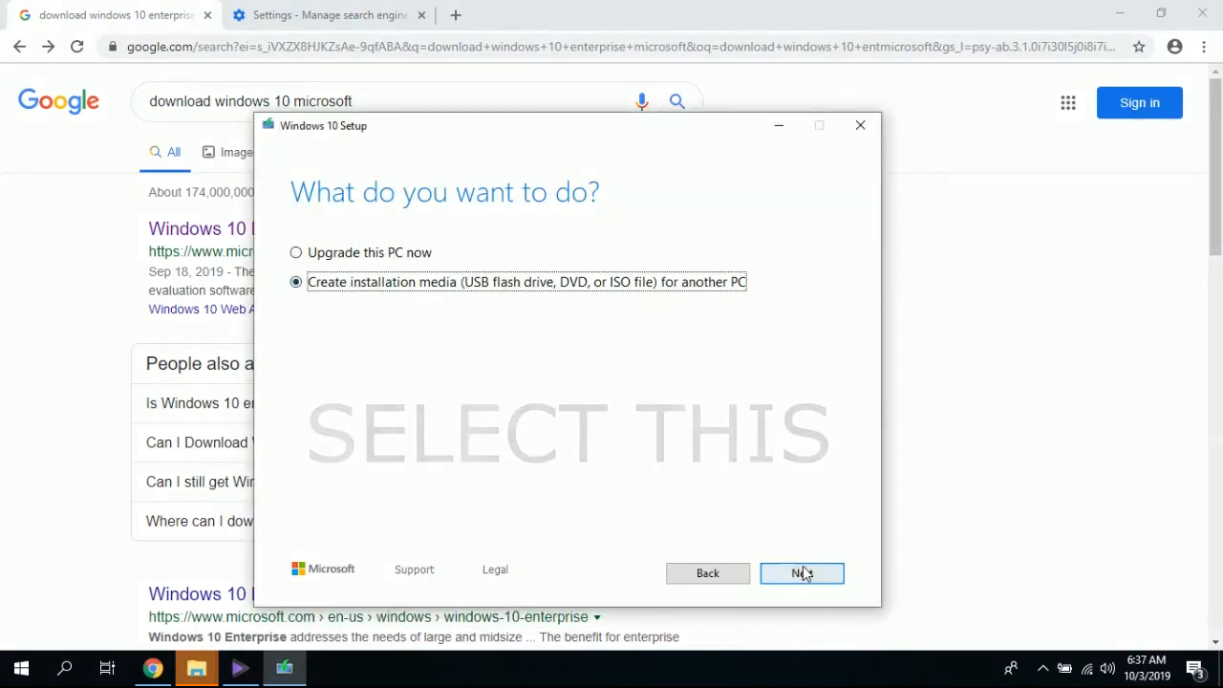
left_click(803, 574)
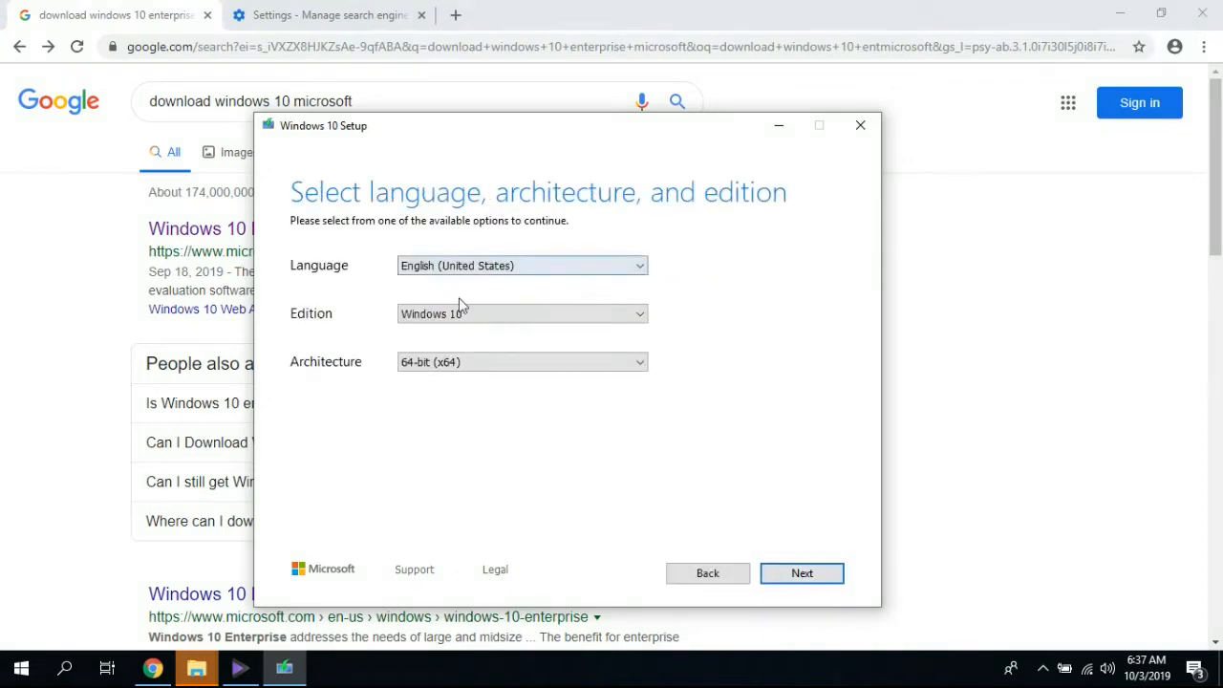
Step: Confirm English, Windows 10, 64-bit (x64) media settings, then close the tool
left_click(520, 361)
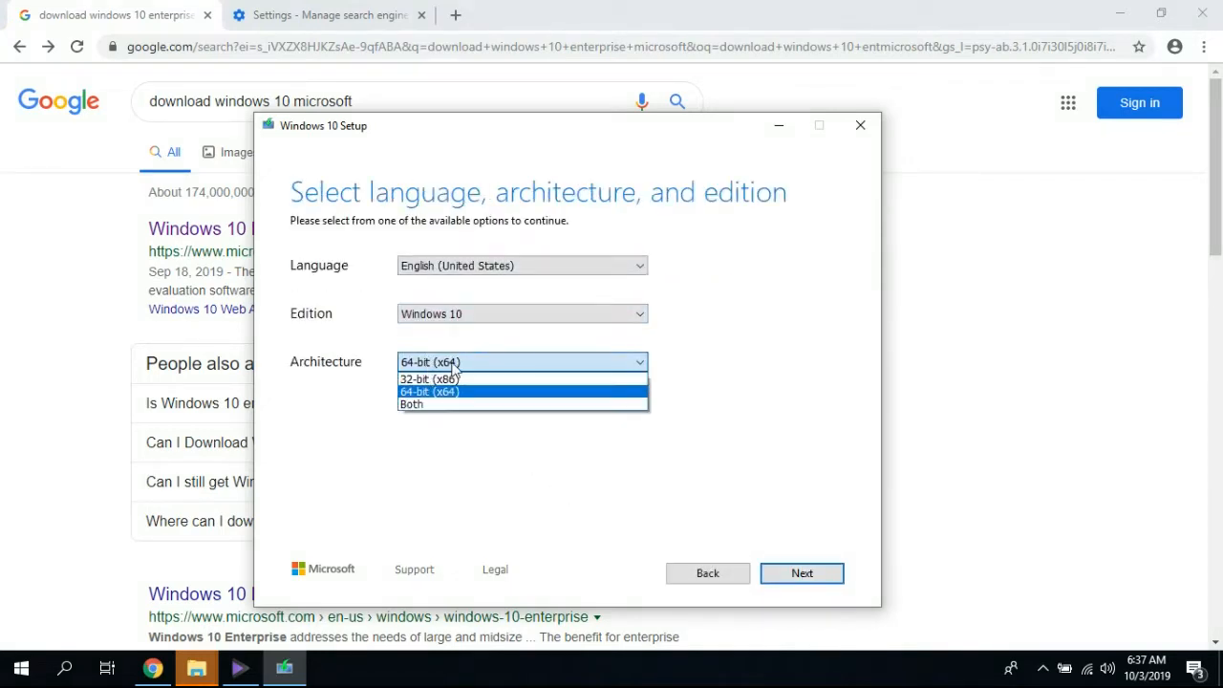
left_click(802, 574)
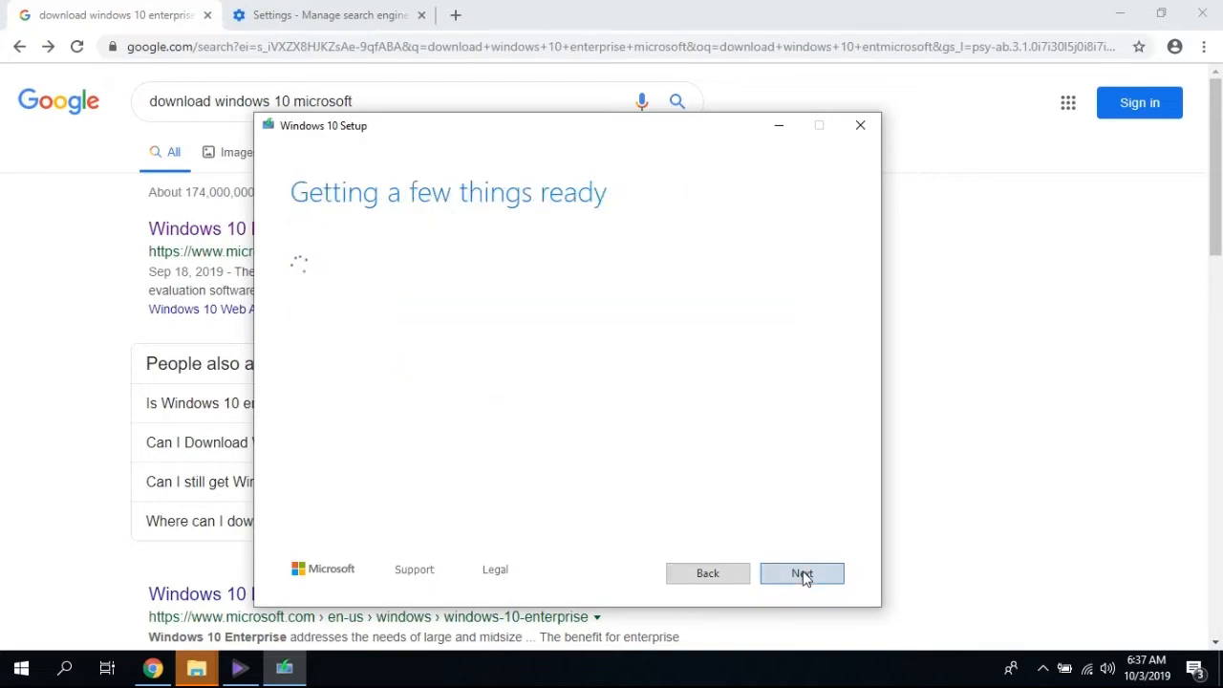
left_click(803, 574)
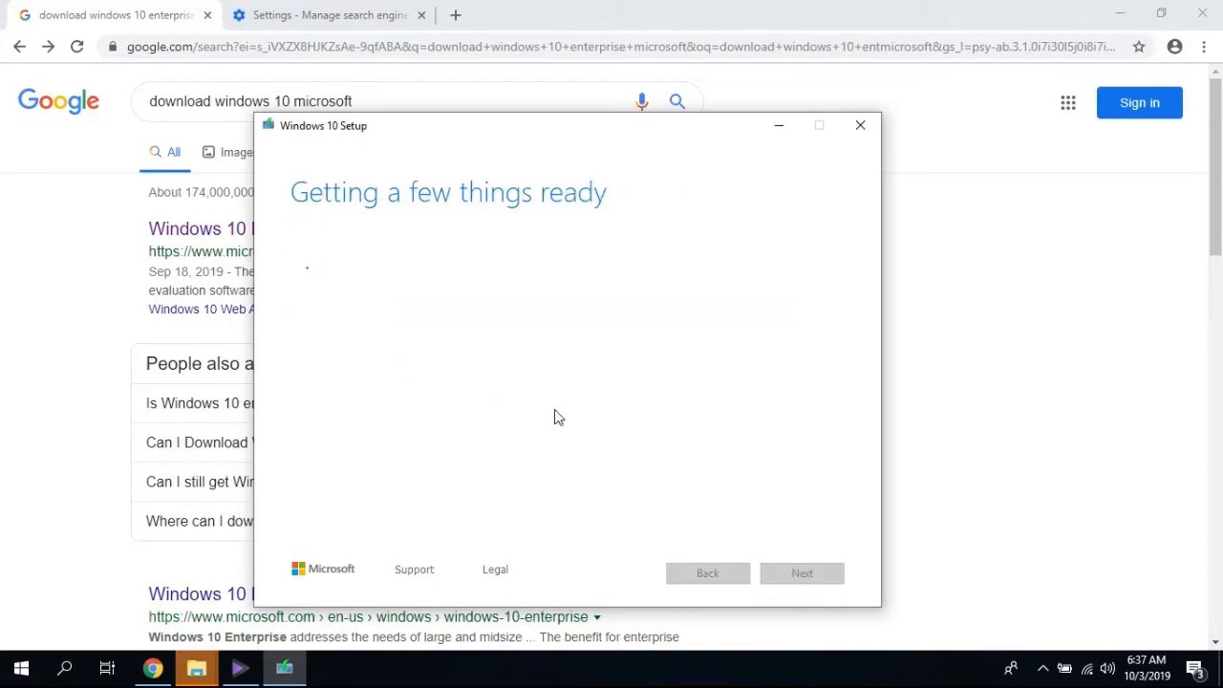
left_click(860, 126)
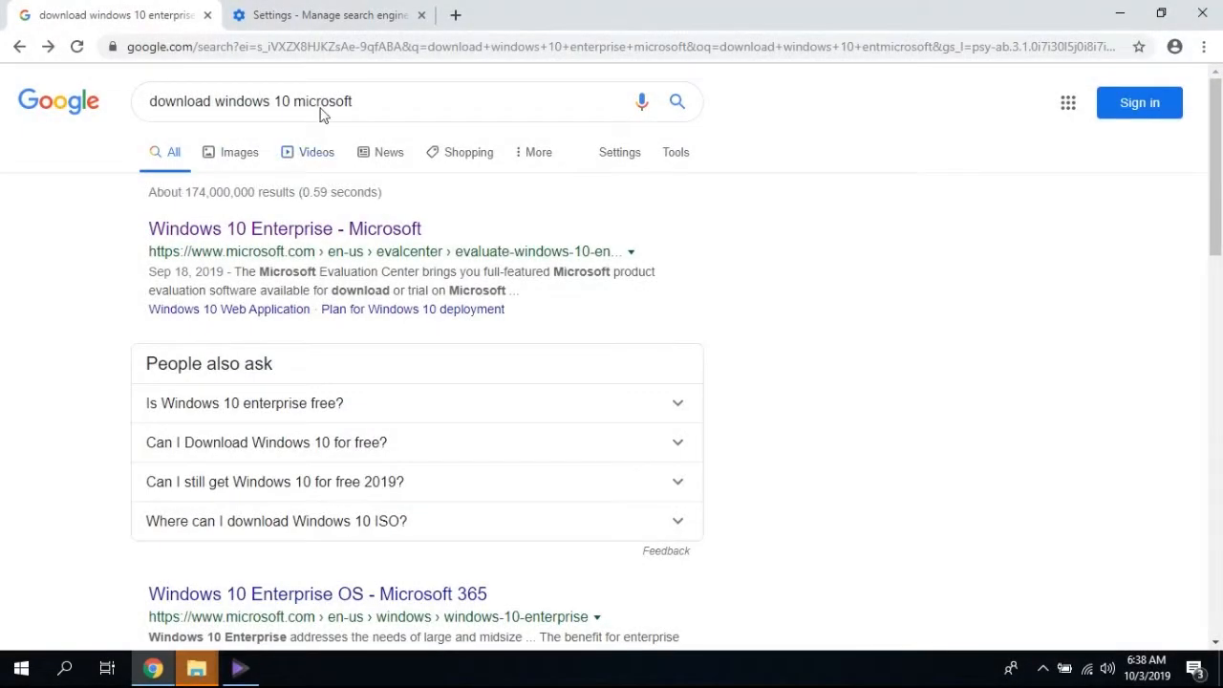
Step: Search for 'download windows 10 pro msdn' and scroll through the results
double_click(321, 102)
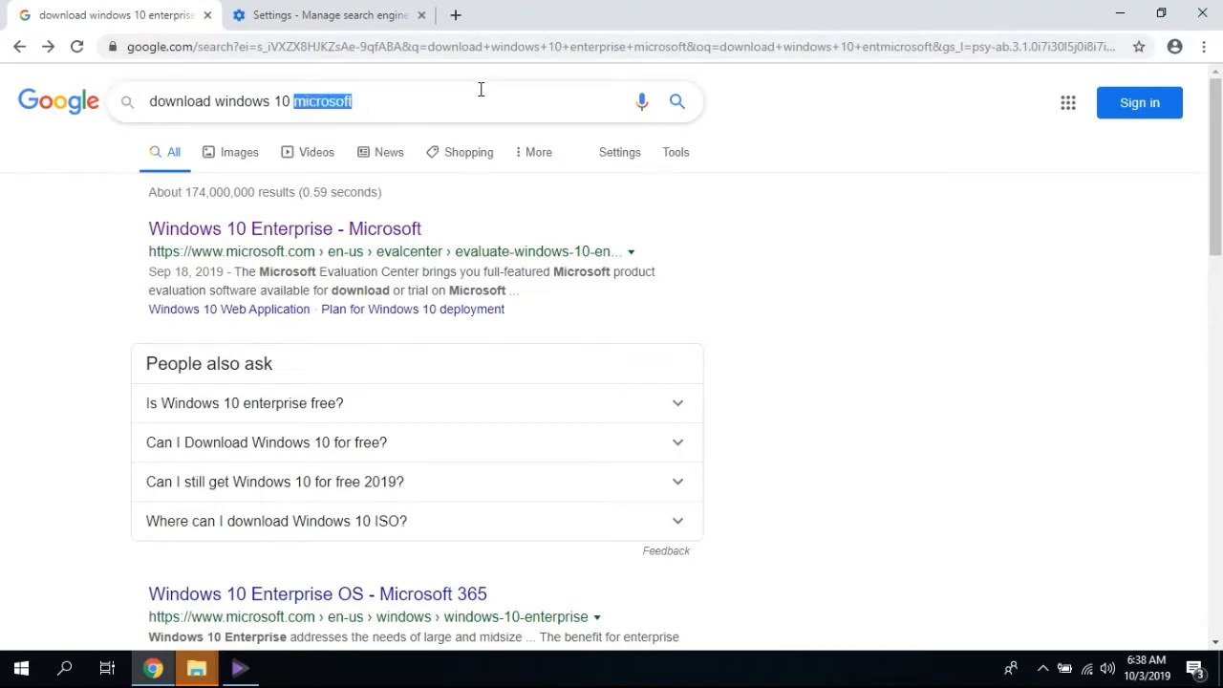
type("download windows 10 pro ms")
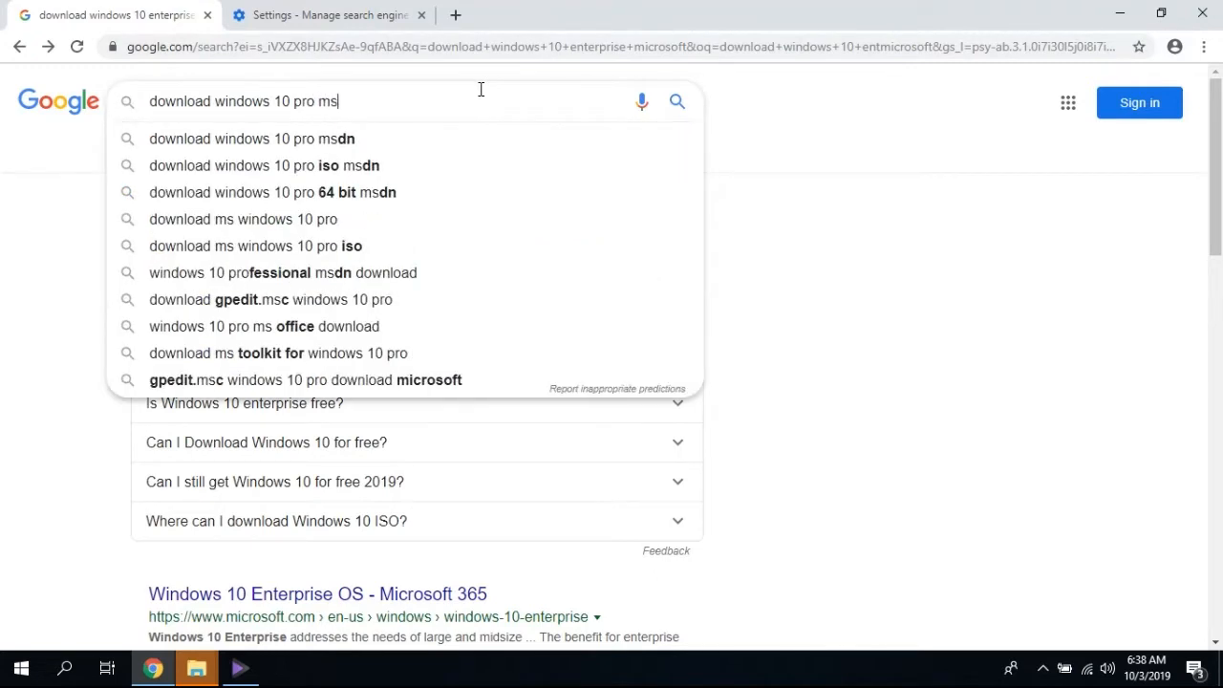
left_click(253, 138)
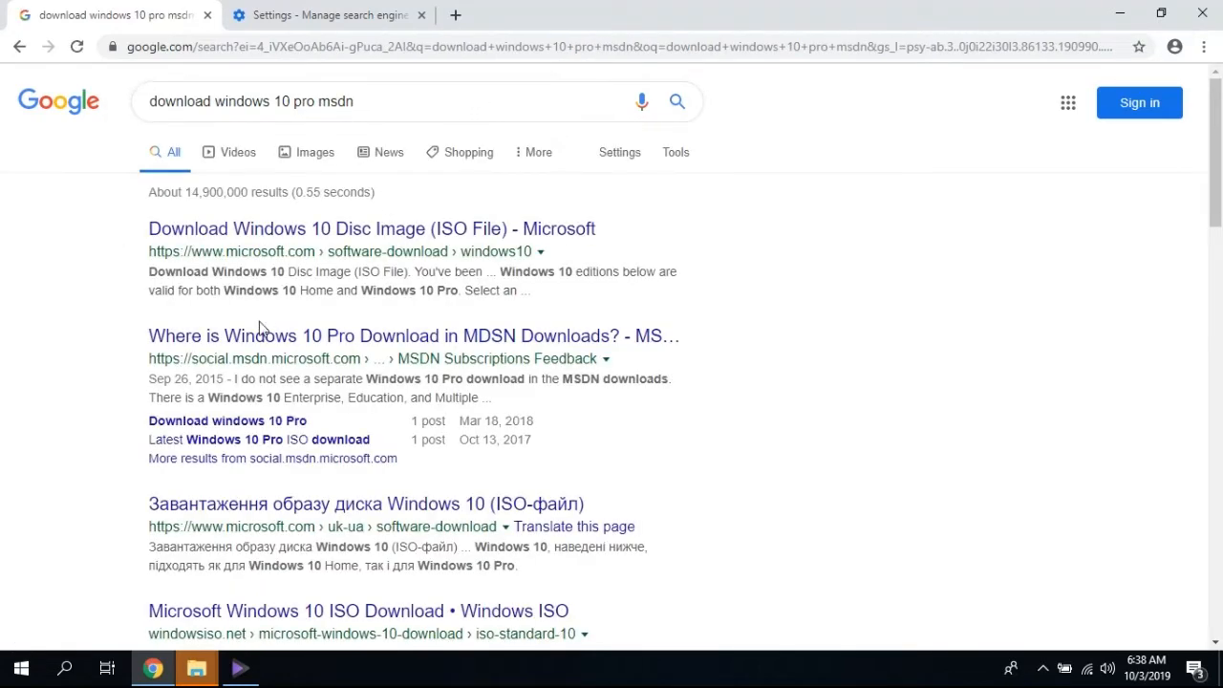
scroll("down", 3)
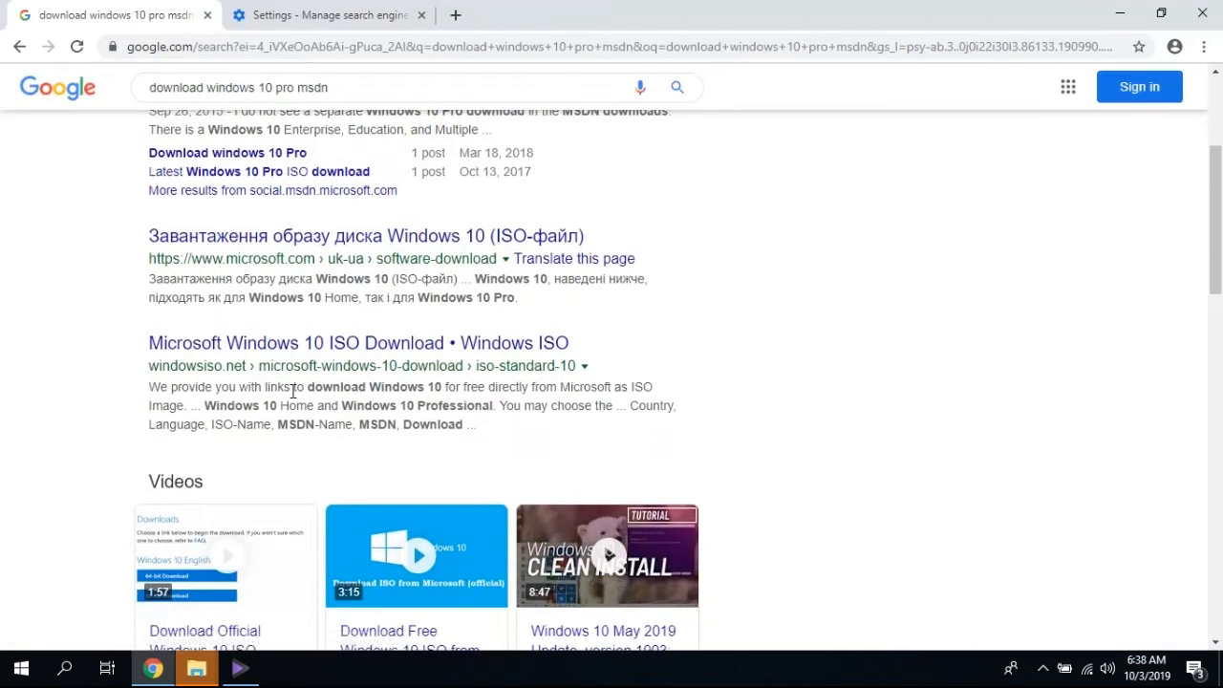
scroll("down", 3)
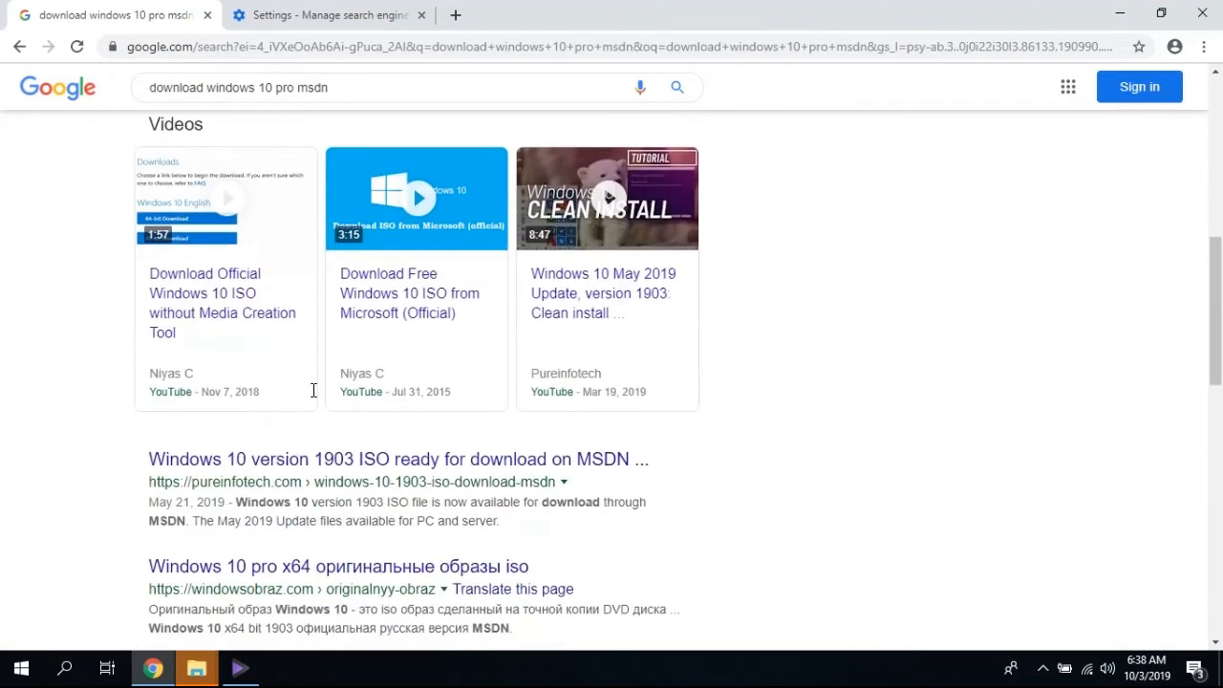
scroll("down", 3)
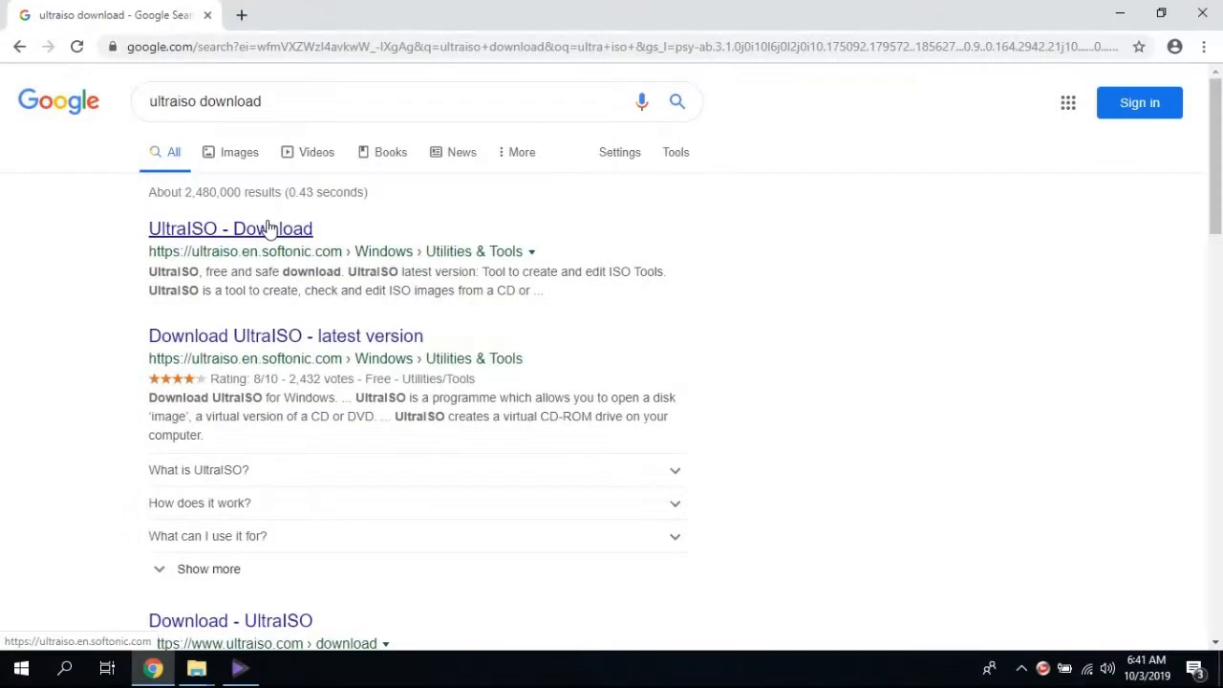
Step: Download UltraISO for Windows from the Softonic result, skipping the antivirus offer
left_click(230, 229)
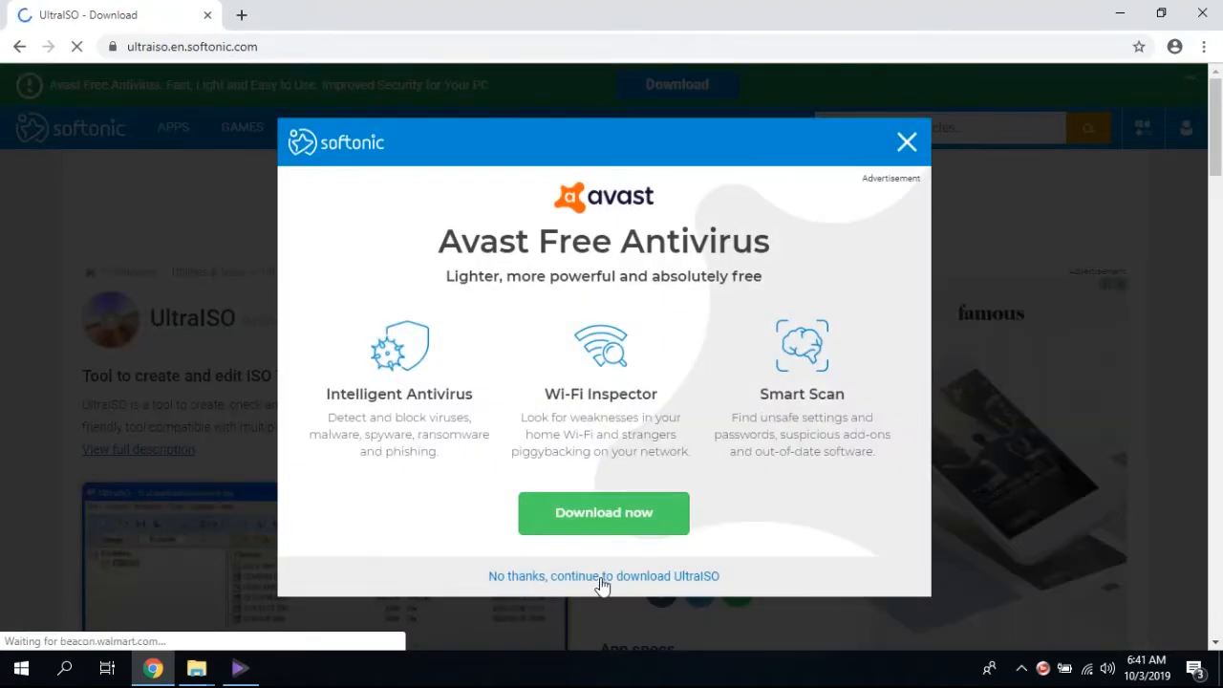
left_click(604, 576)
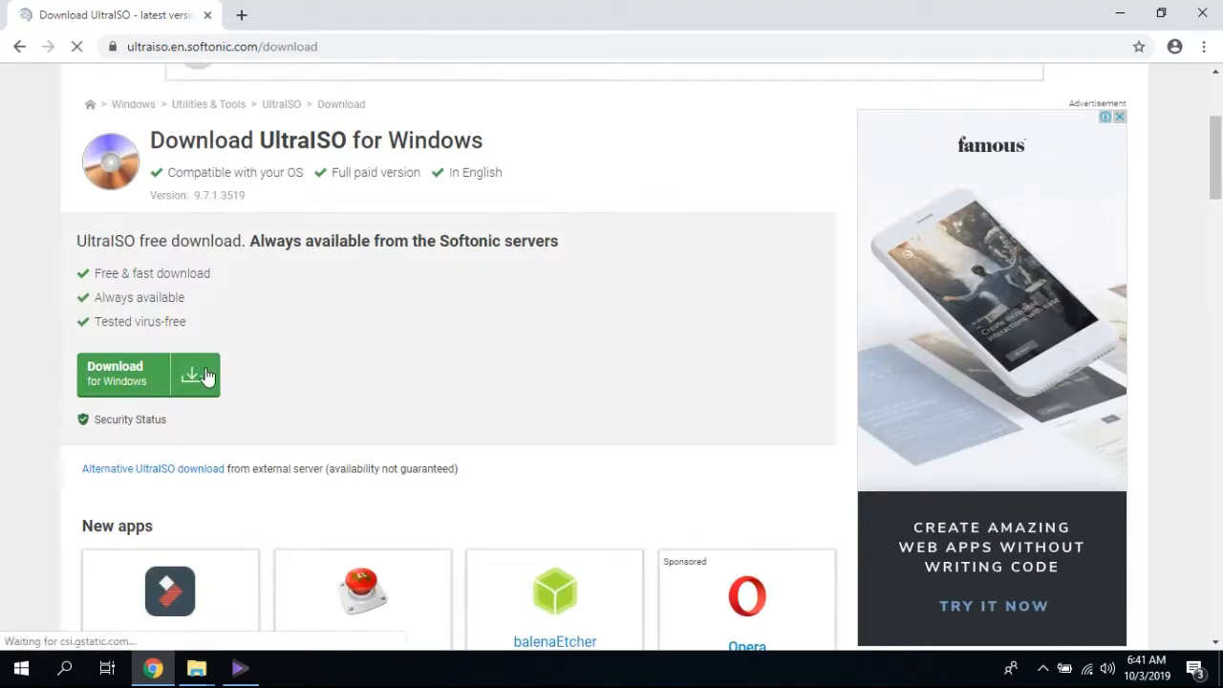
left_click(122, 373)
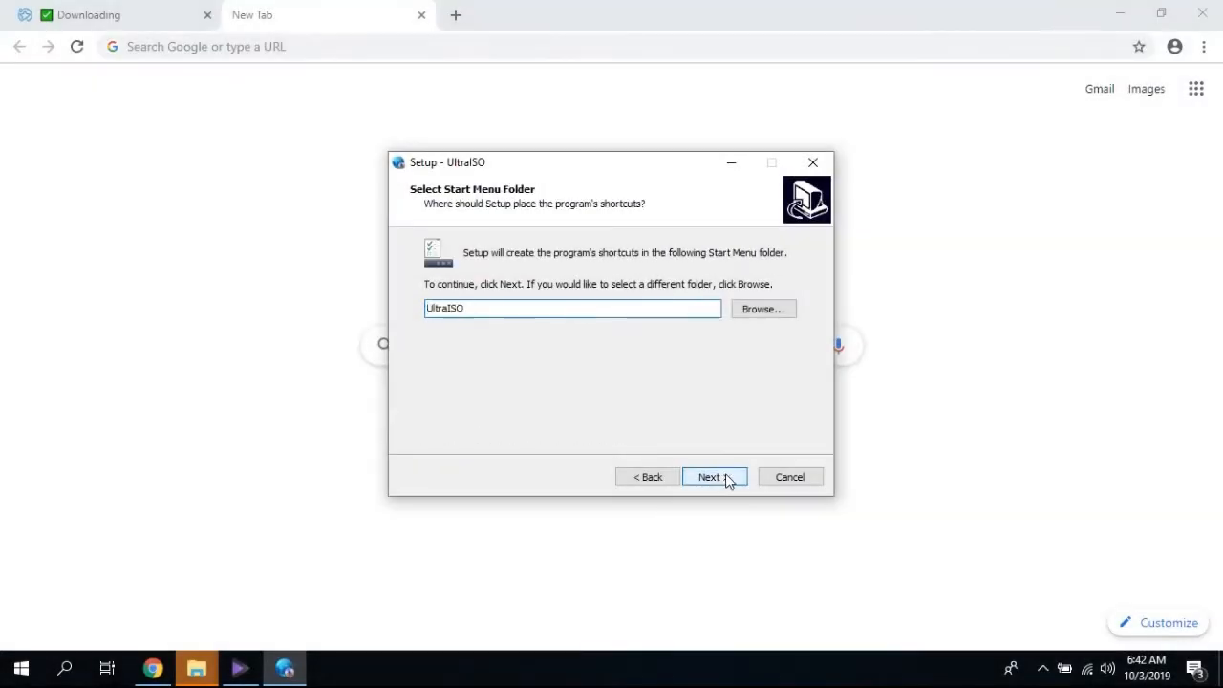
Step: Install UltraISO into its default Program Files folder via the setup wizard
left_click(709, 477)
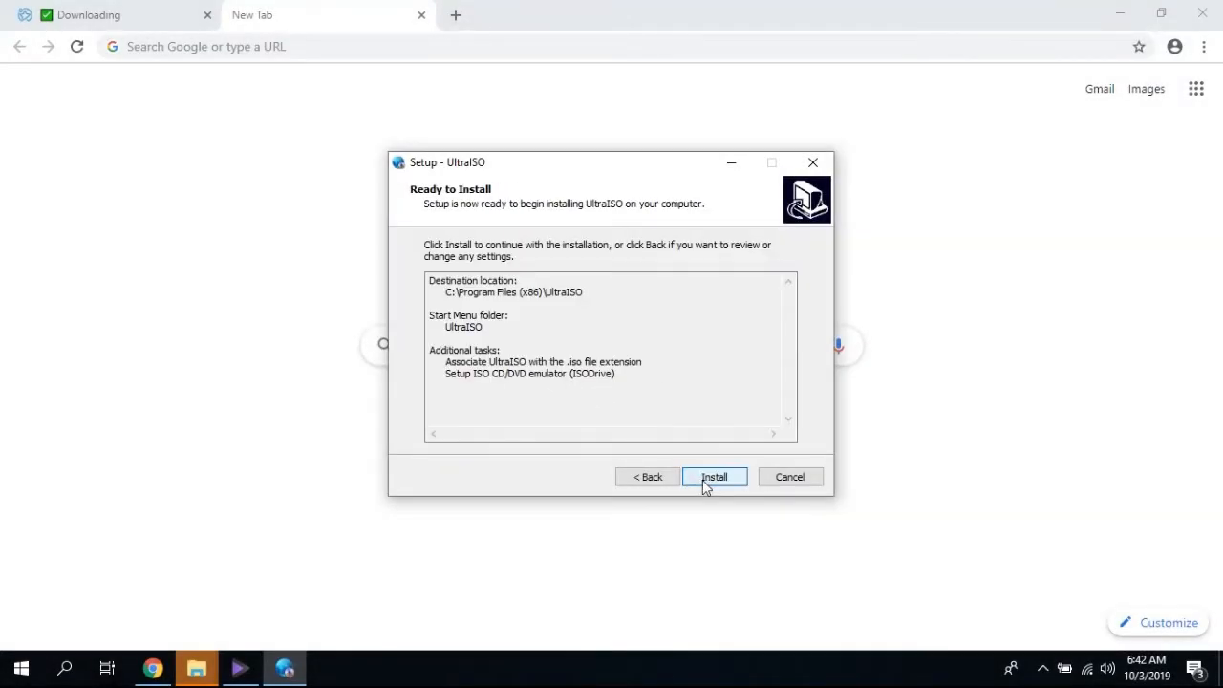
left_click(715, 478)
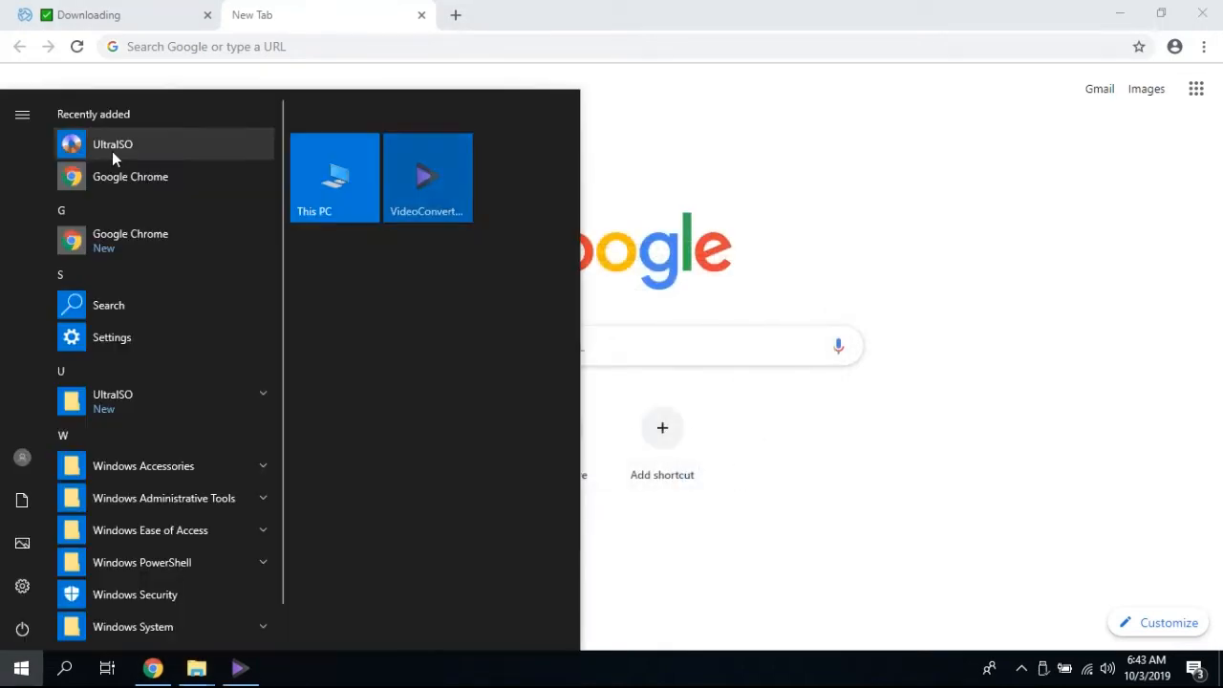
Step: Launch UltraISO from the Recently added list in the Start menu
right_click(113, 144)
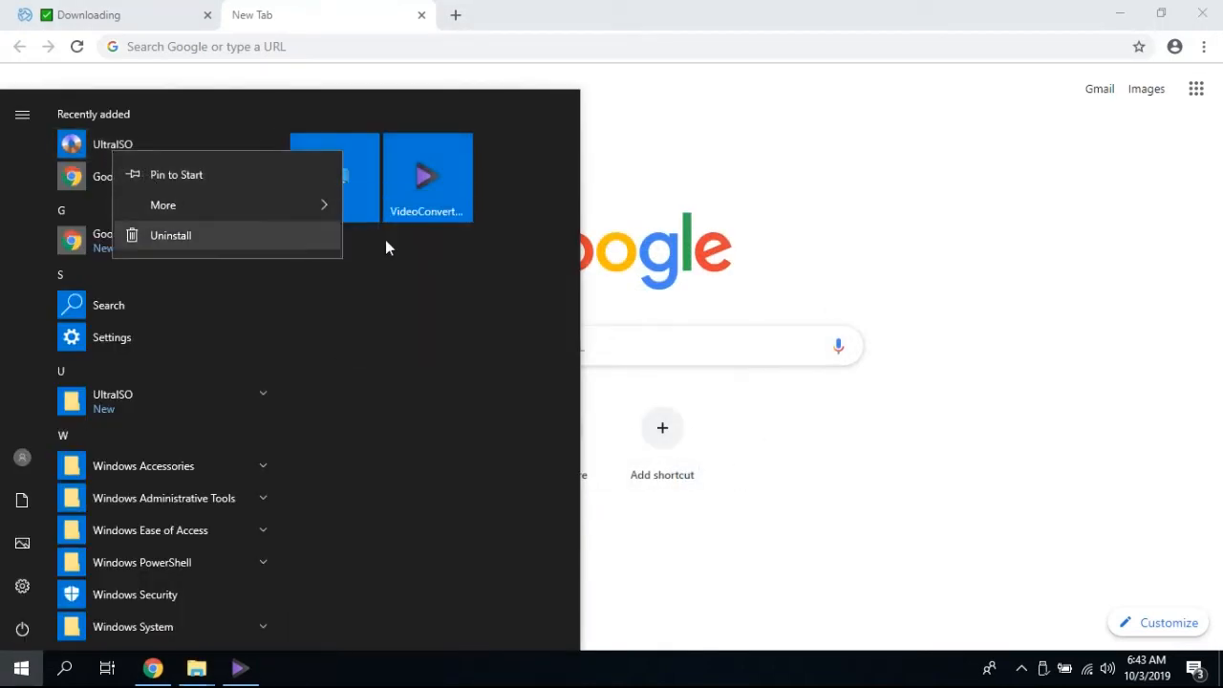
left_click(163, 205)
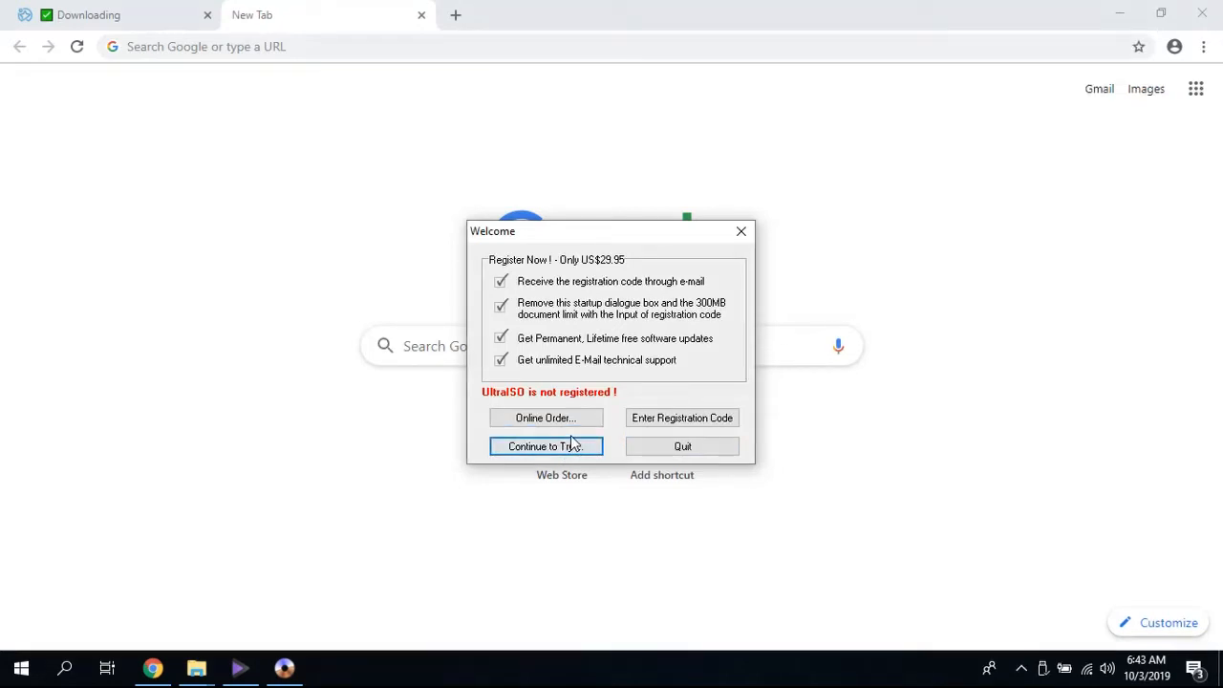
Step: Continue as a trial user and load the Windows.iso image from Soft (E:)
left_click(547, 447)
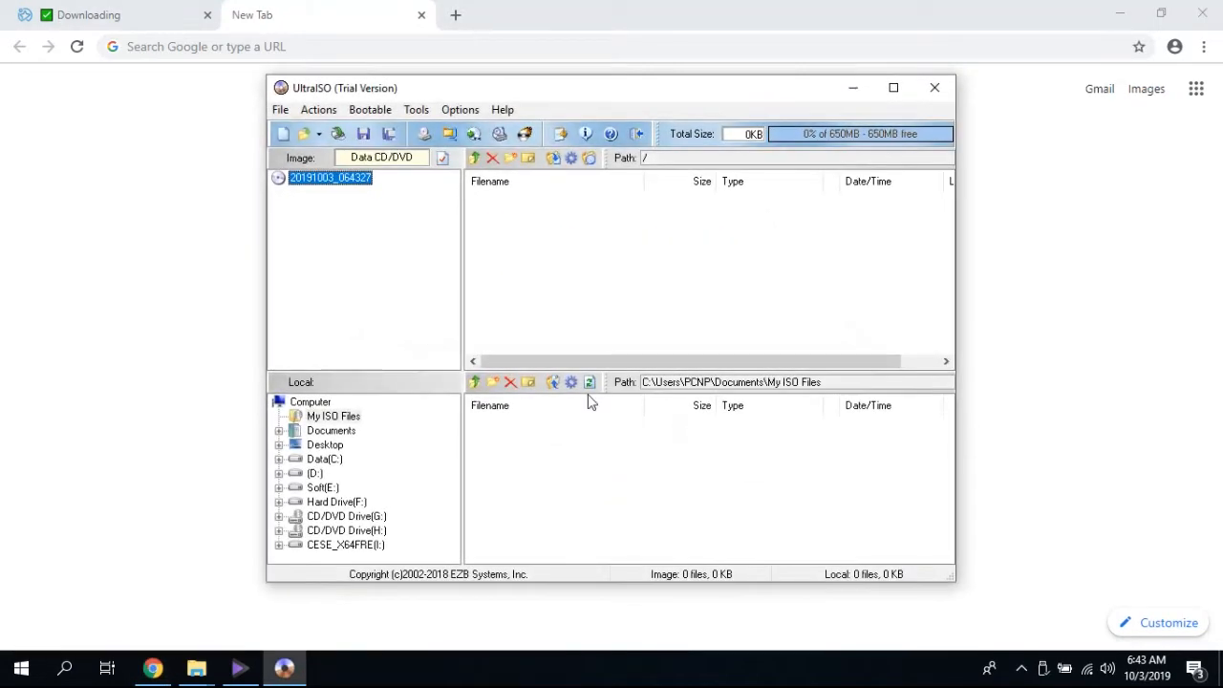
mouse_move(573, 284)
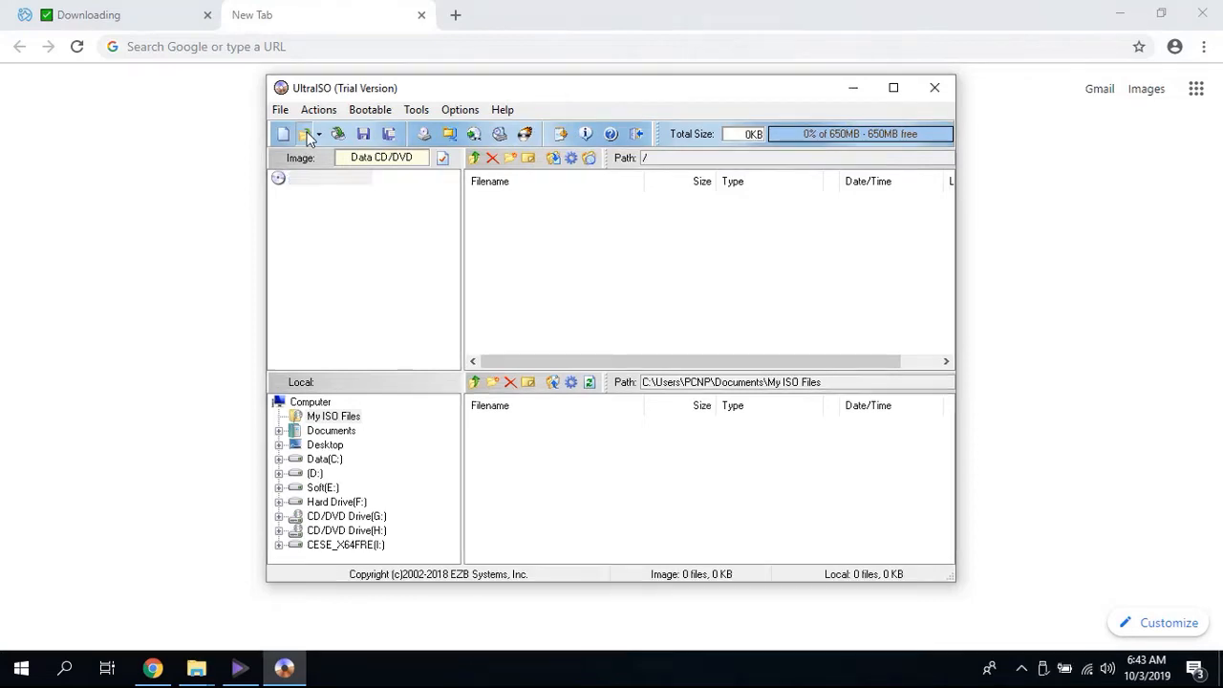
left_click(302, 134)
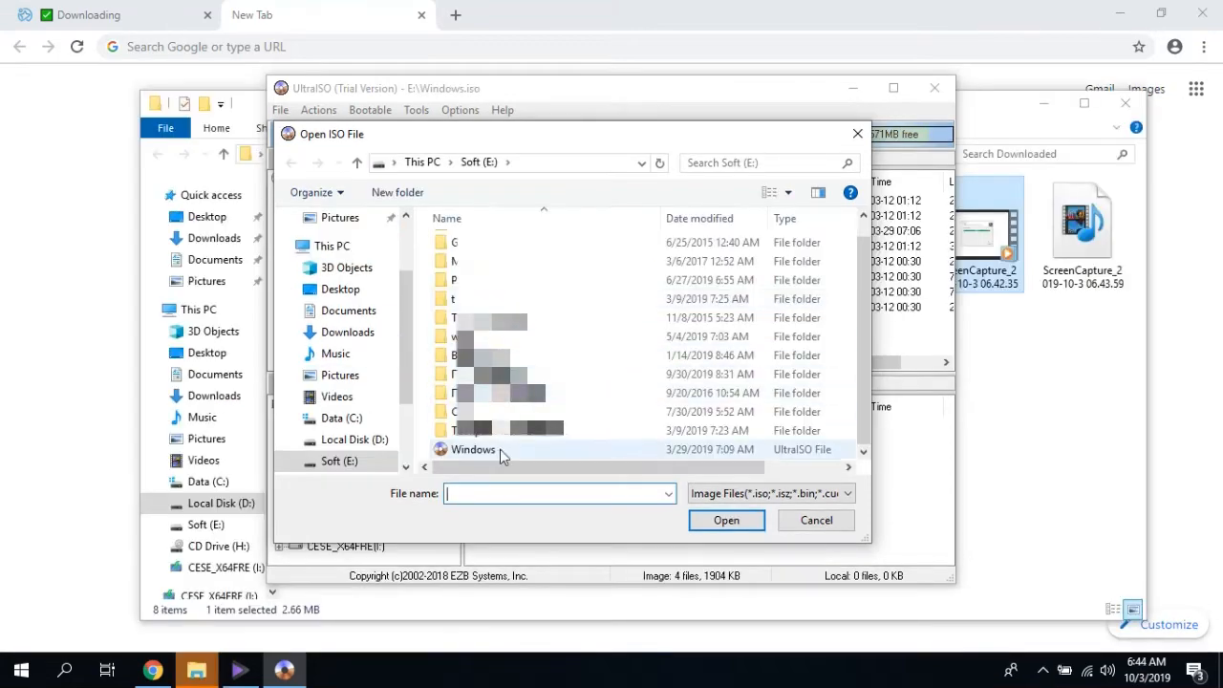
left_click(726, 520)
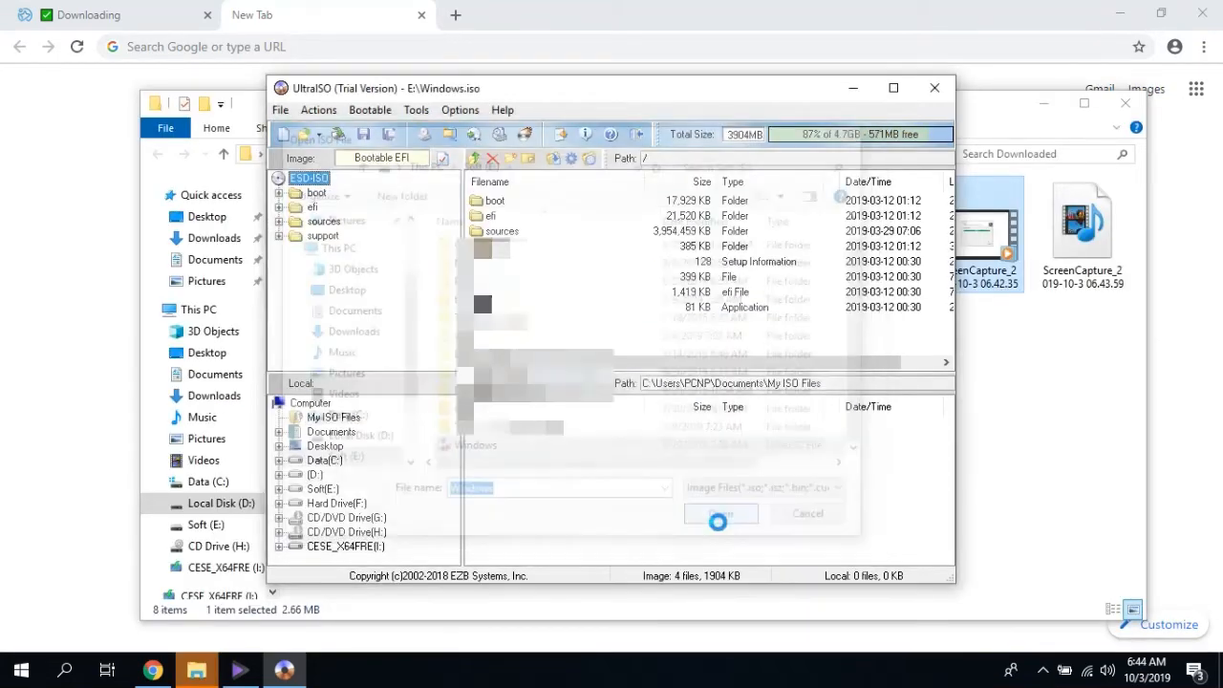
left_click(719, 513)
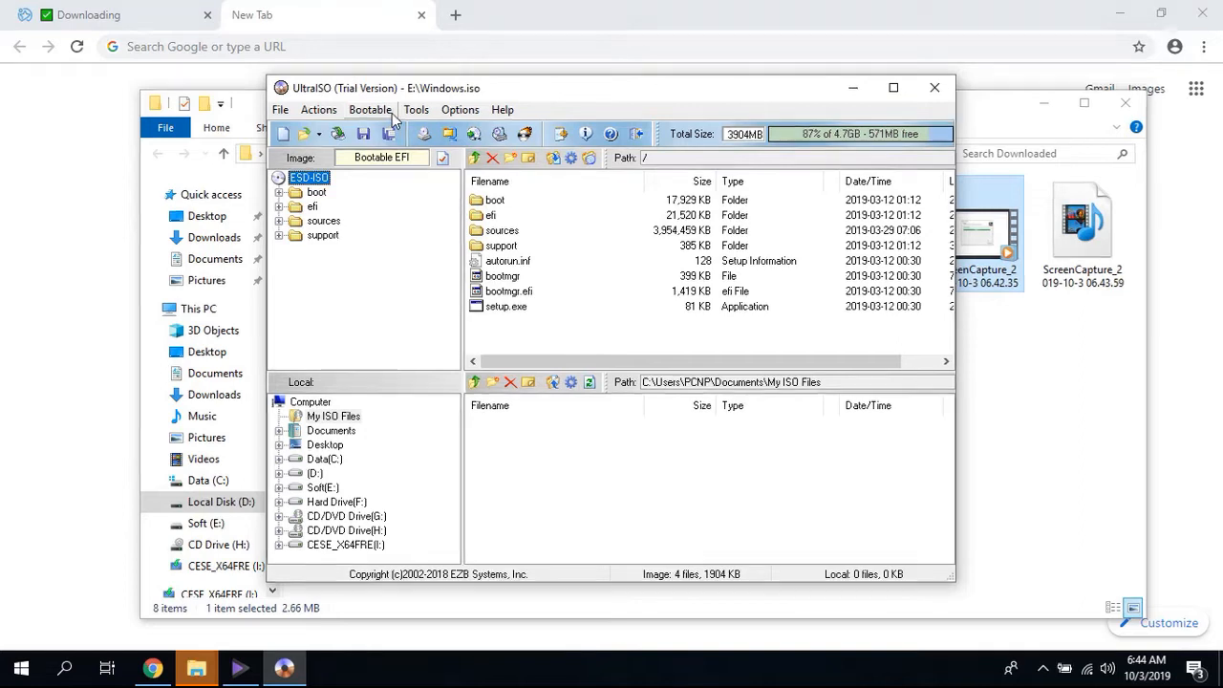
Step: Via Bootable > Write Disk Image, write the image to the 8 GB Generic Flash Disk as USB-HDD+
left_click(417, 108)
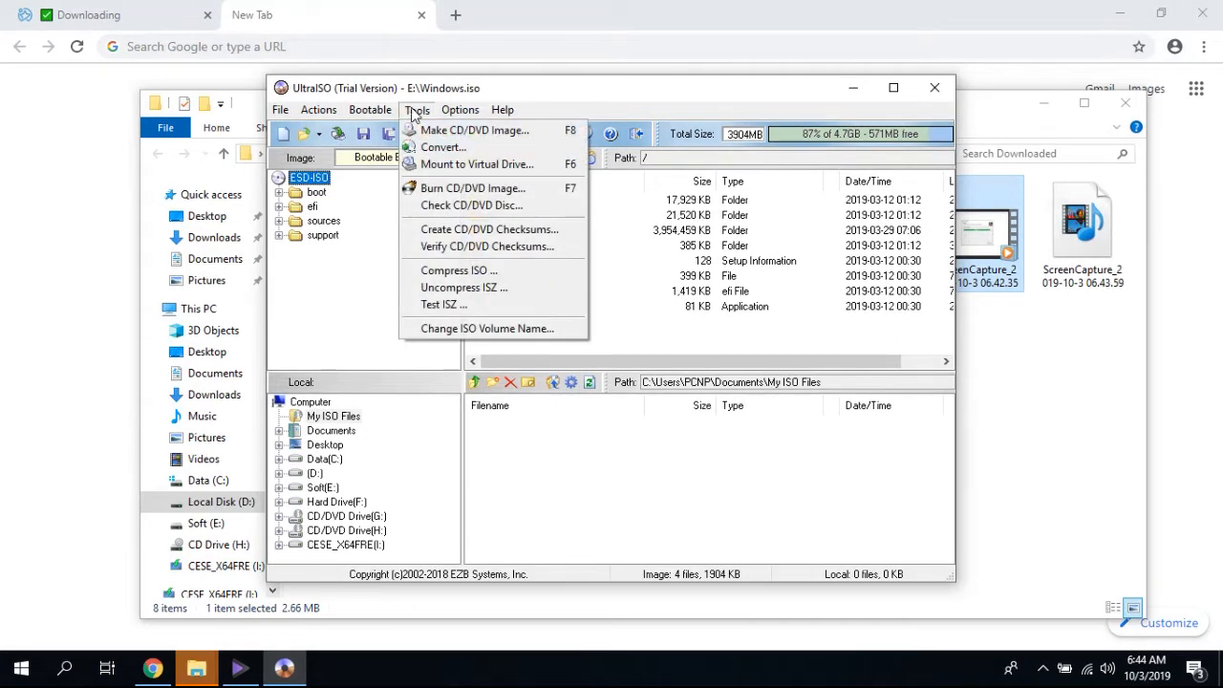
left_click(371, 109)
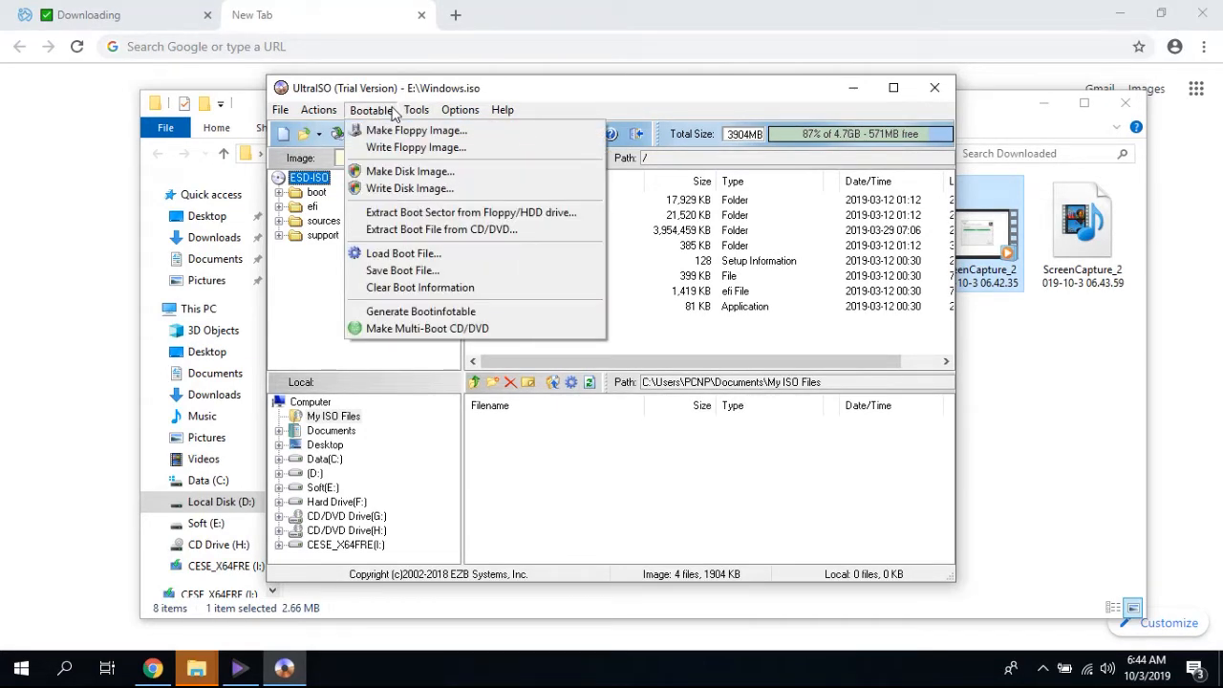
mouse_move(409, 189)
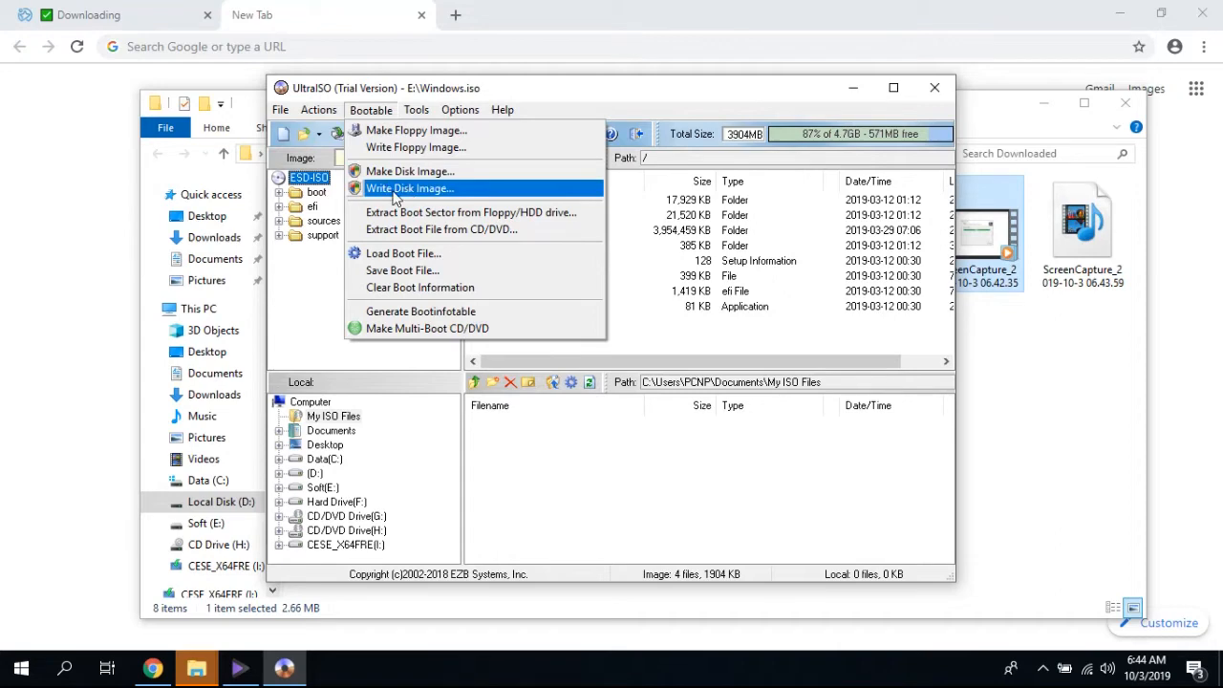
left_click(409, 188)
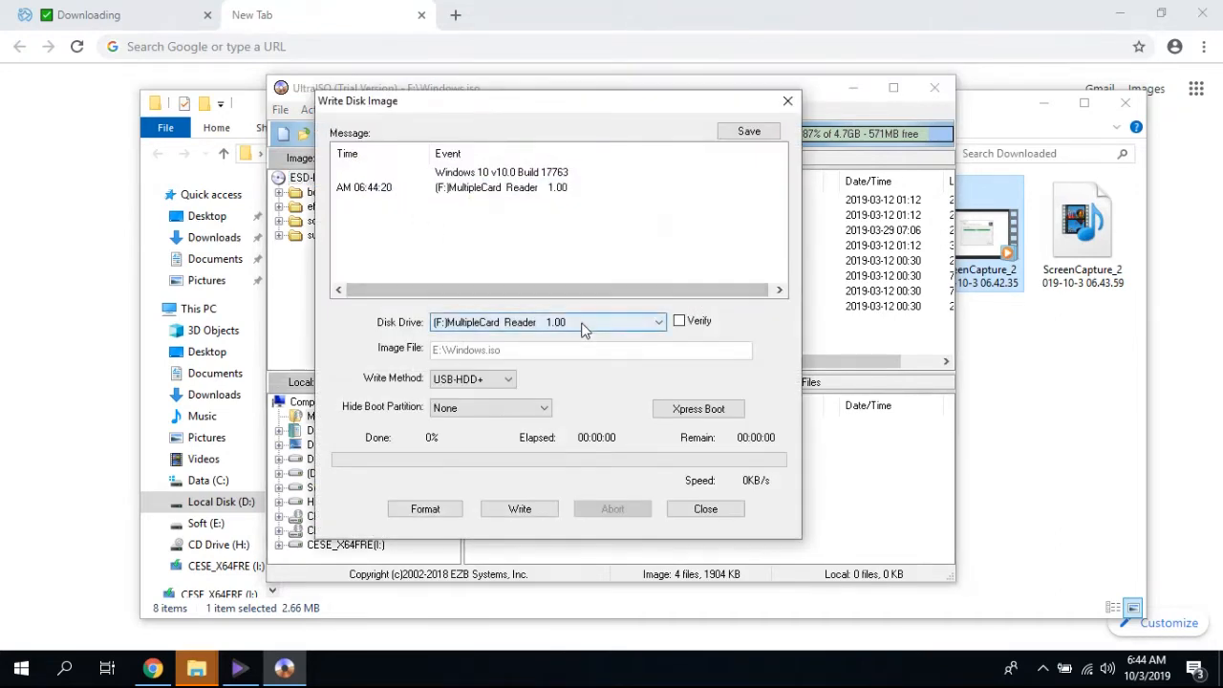
left_click(545, 321)
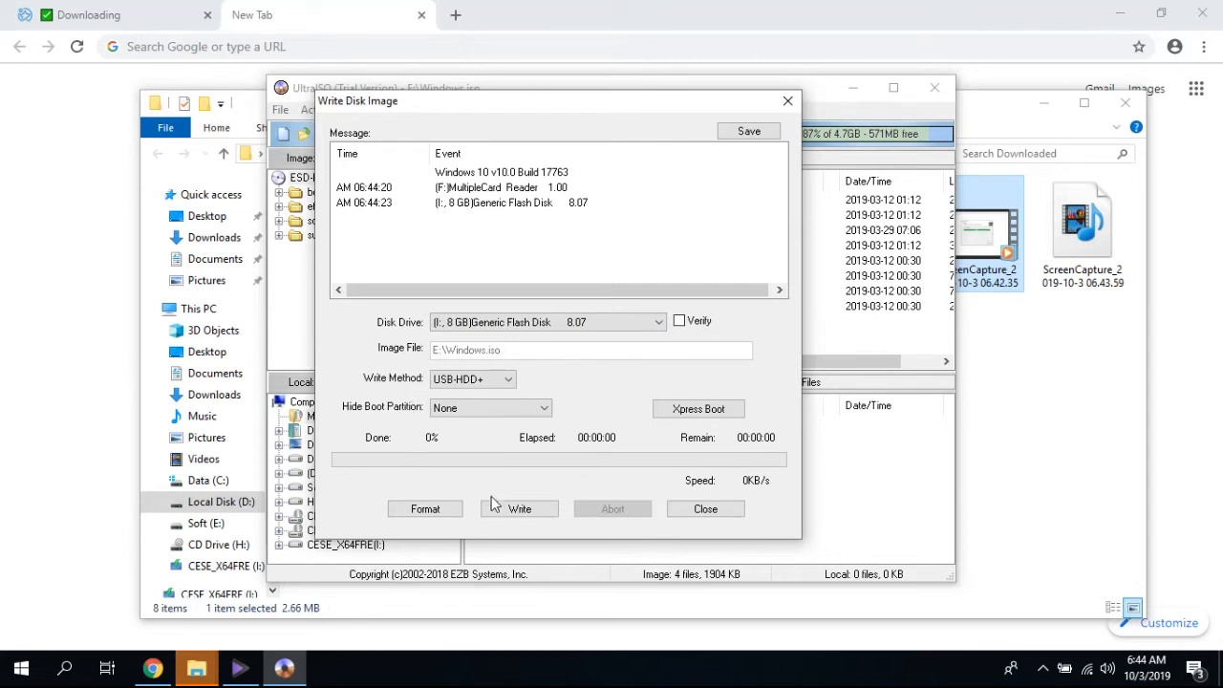
left_click(520, 508)
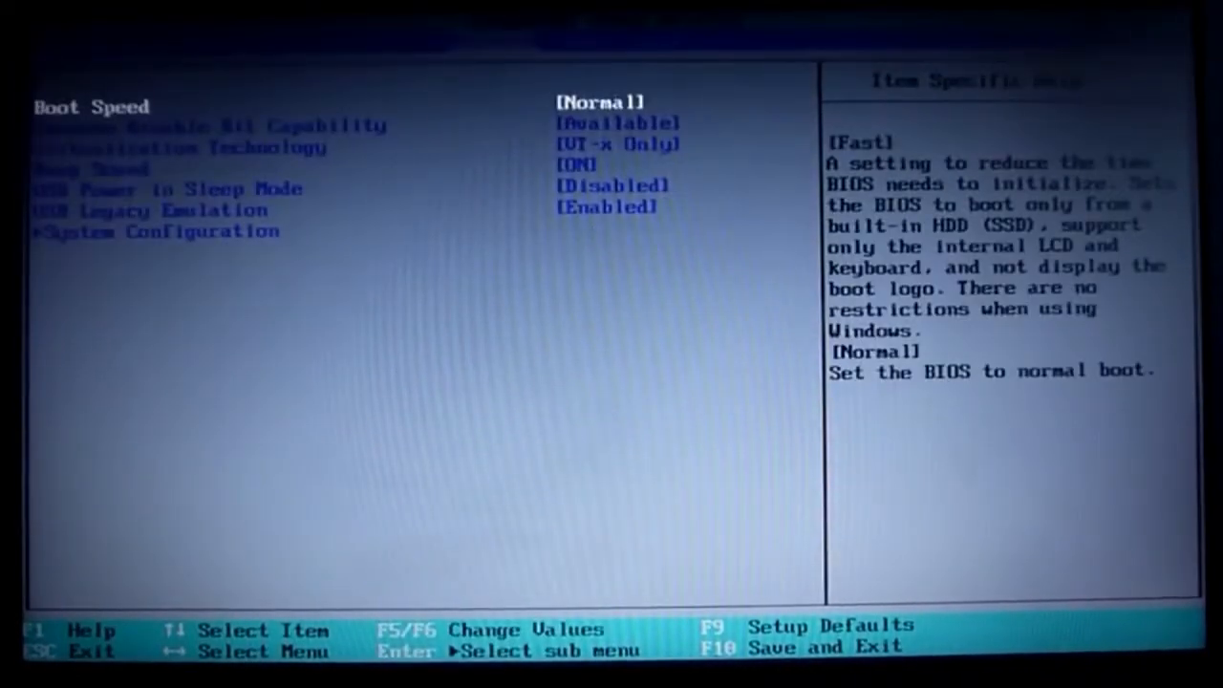
Step: Move the Kingston DataTraveler 2.0 USB to boot position 1 and save with F10
key("Enter")
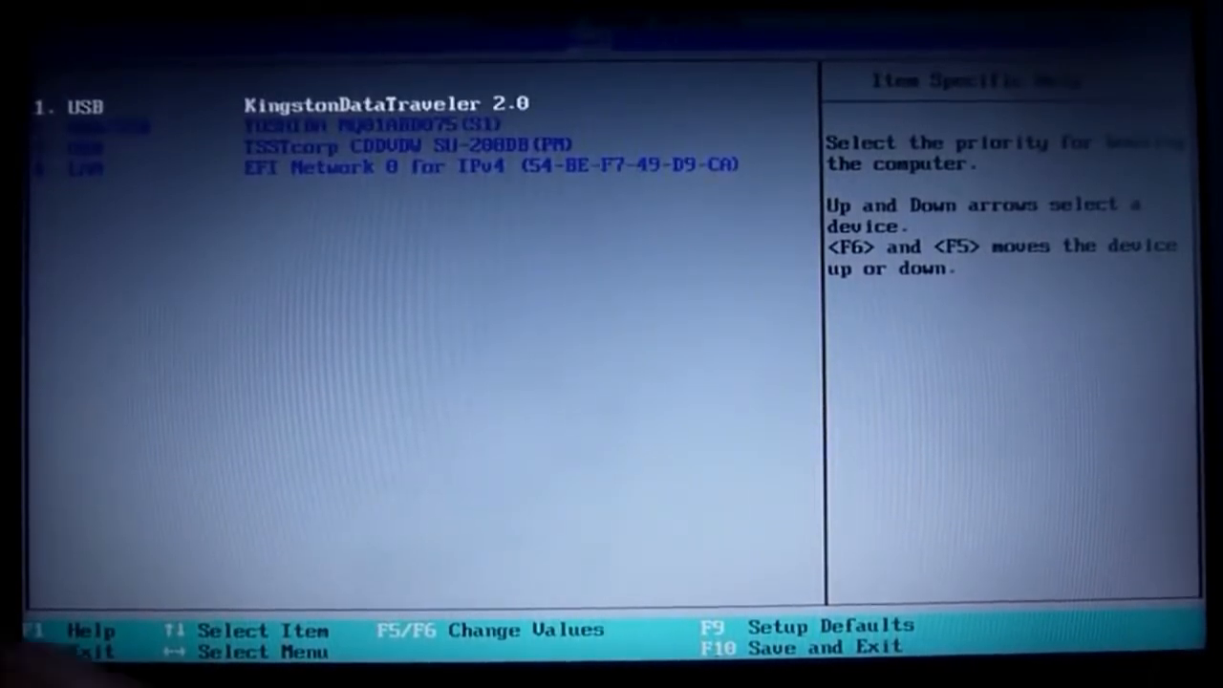
key("F6")
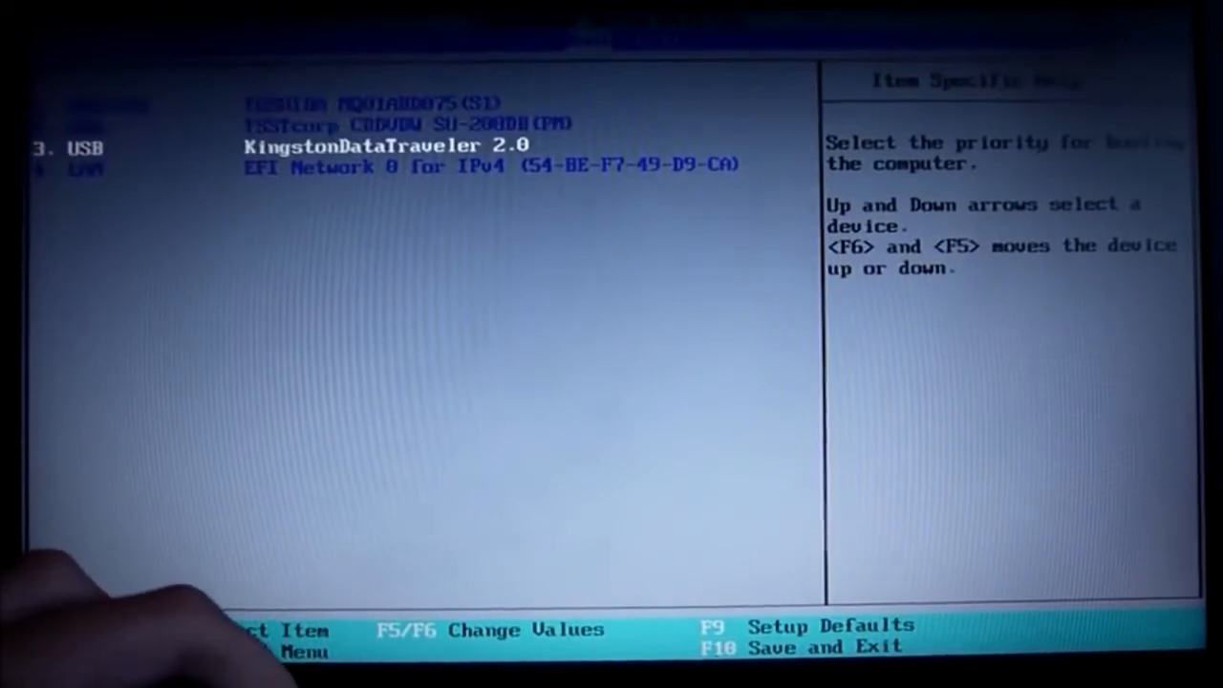
key("F6")
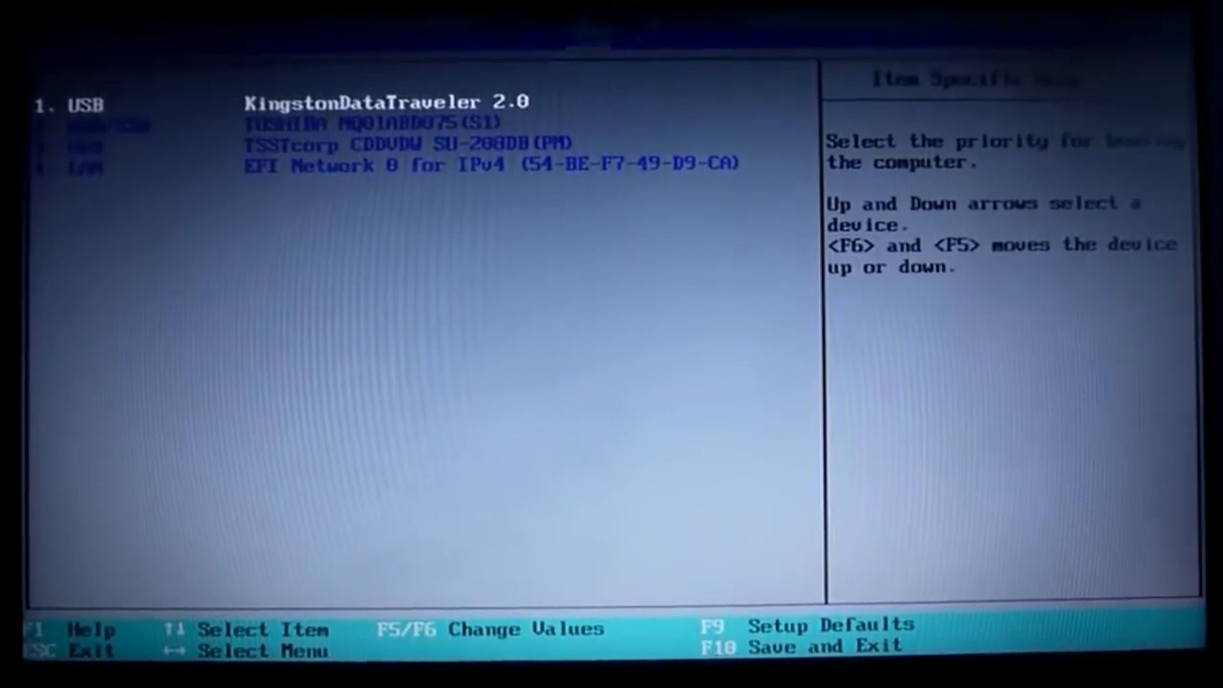
key("f10")
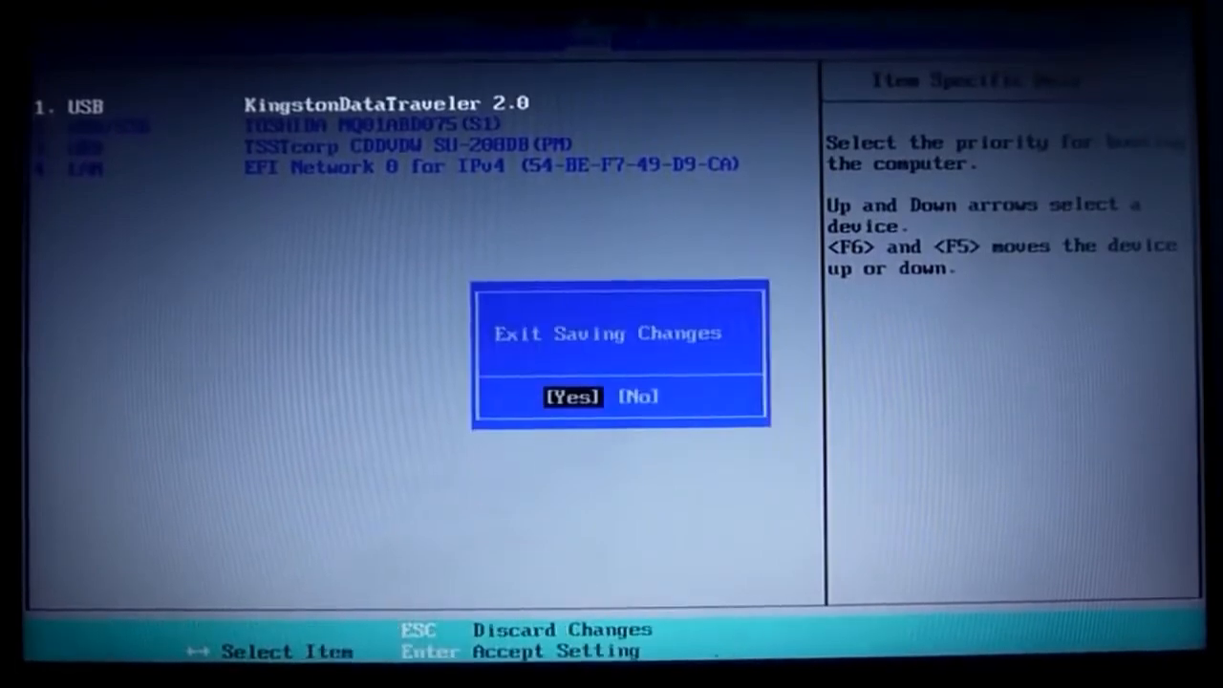